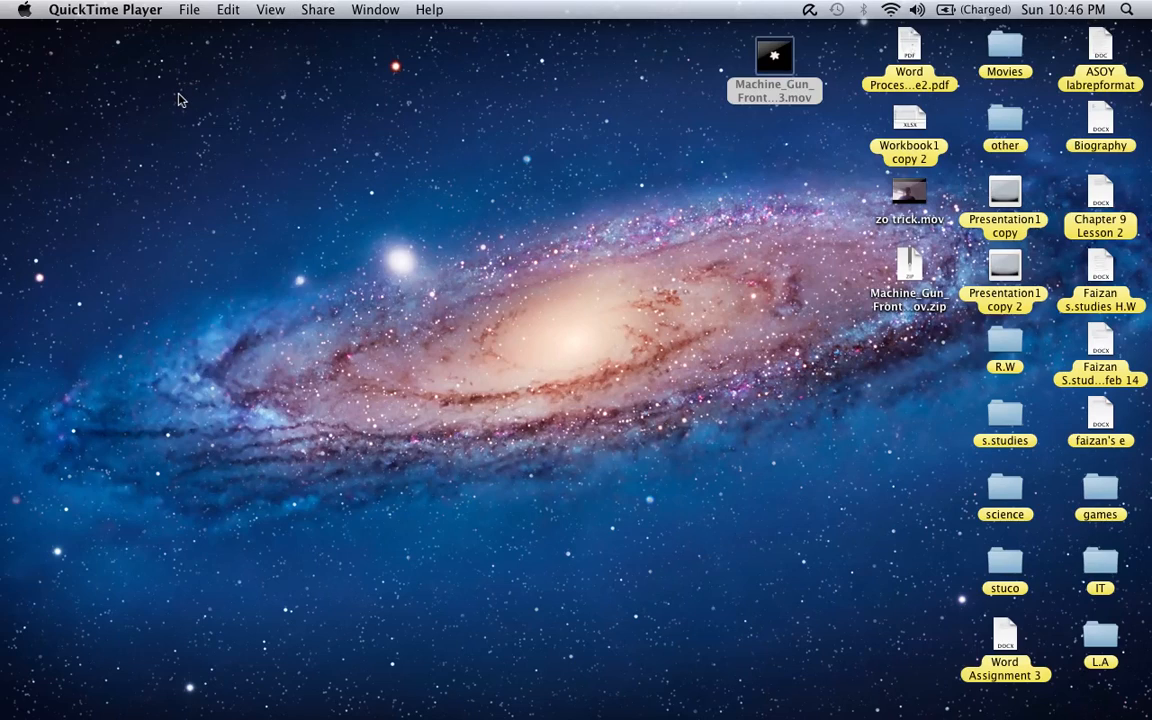
mouse_move(184, 144)
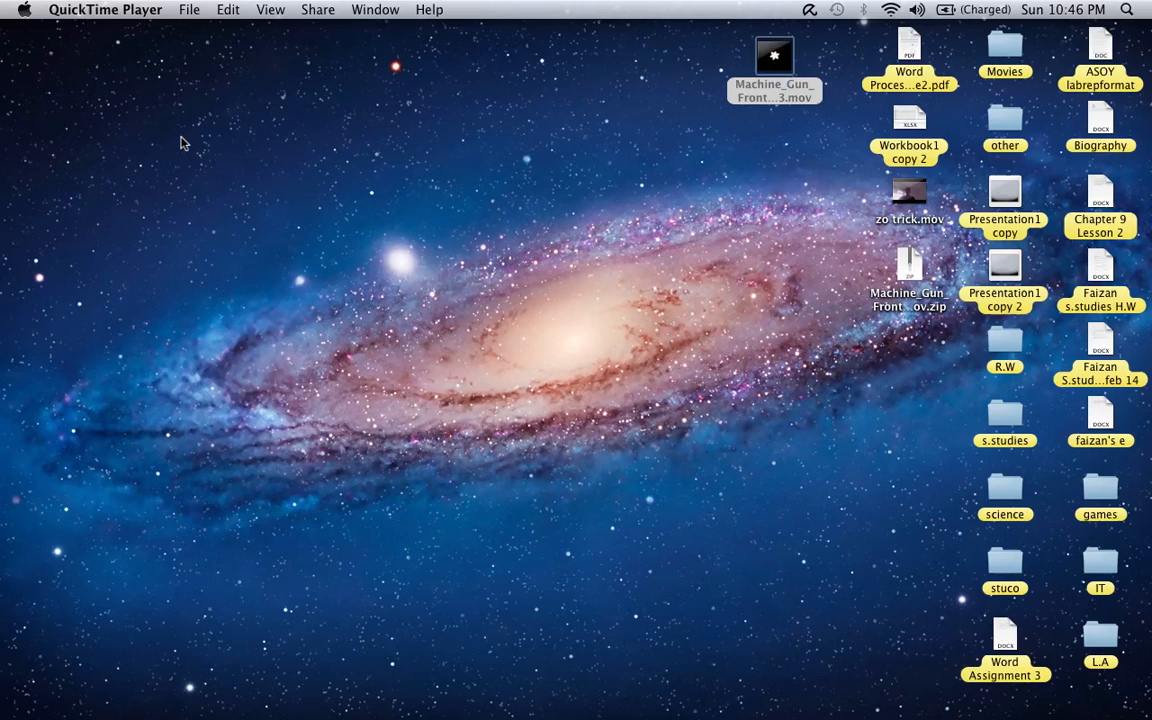
mouse_move(200, 118)
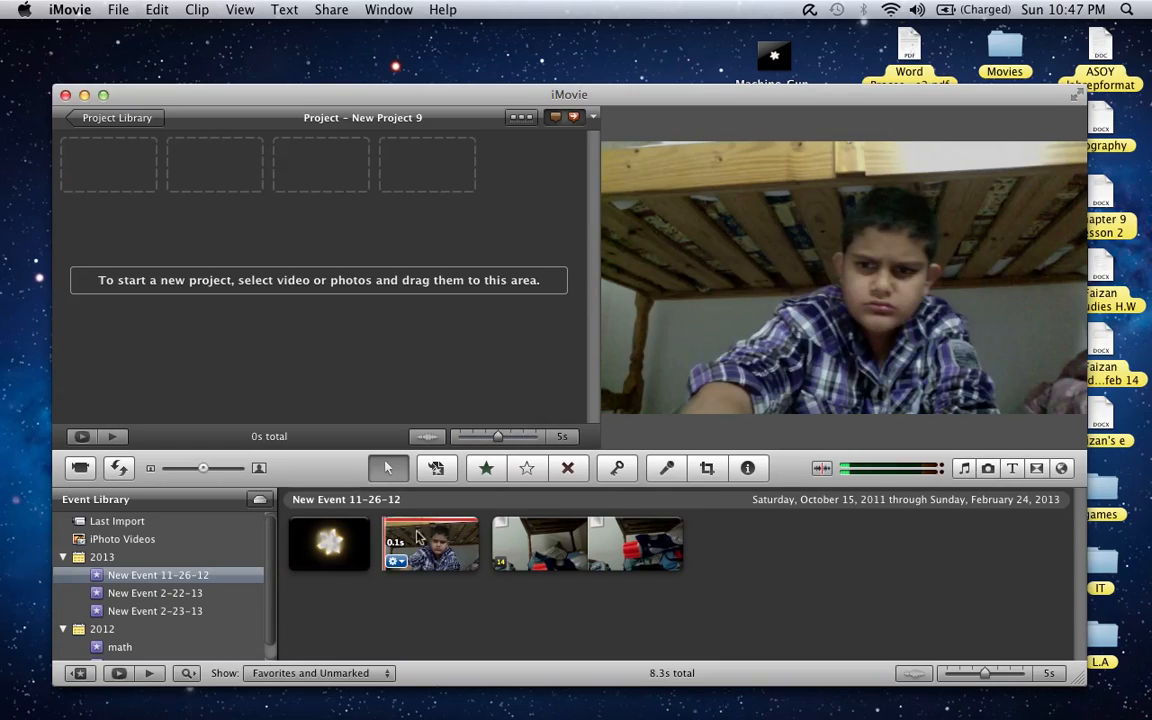
Add the red toy gun clip from the Event browser into New Project 9
click(328, 544)
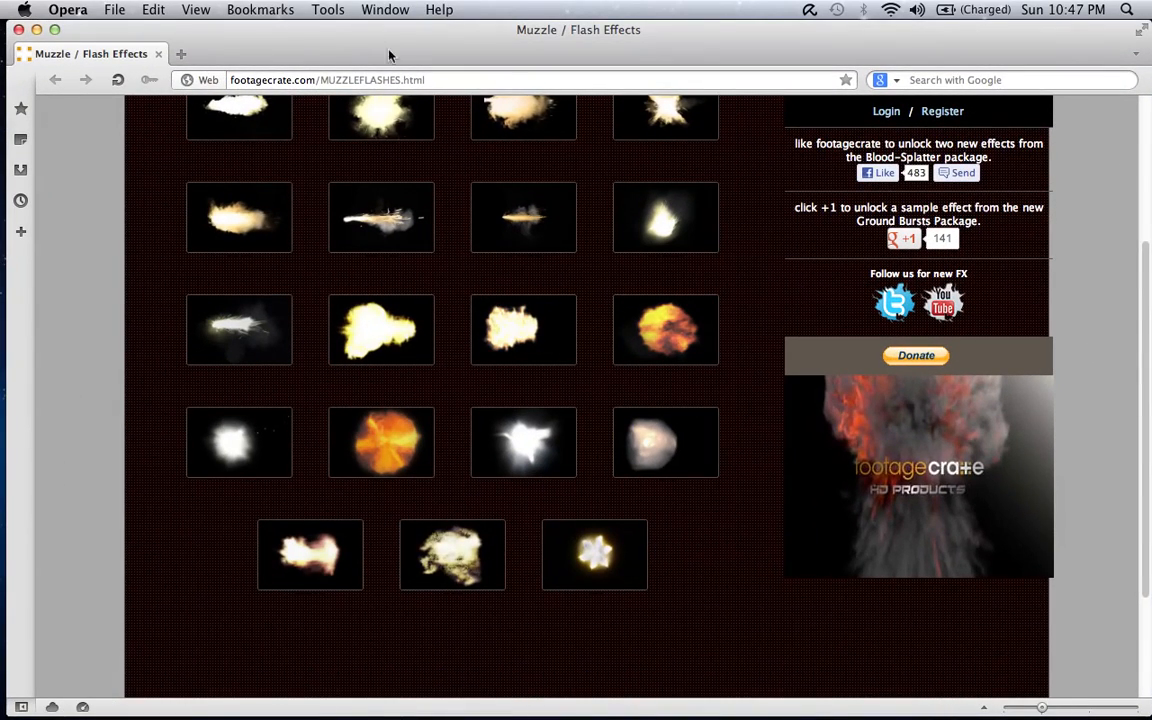
mouse_move(548, 76)
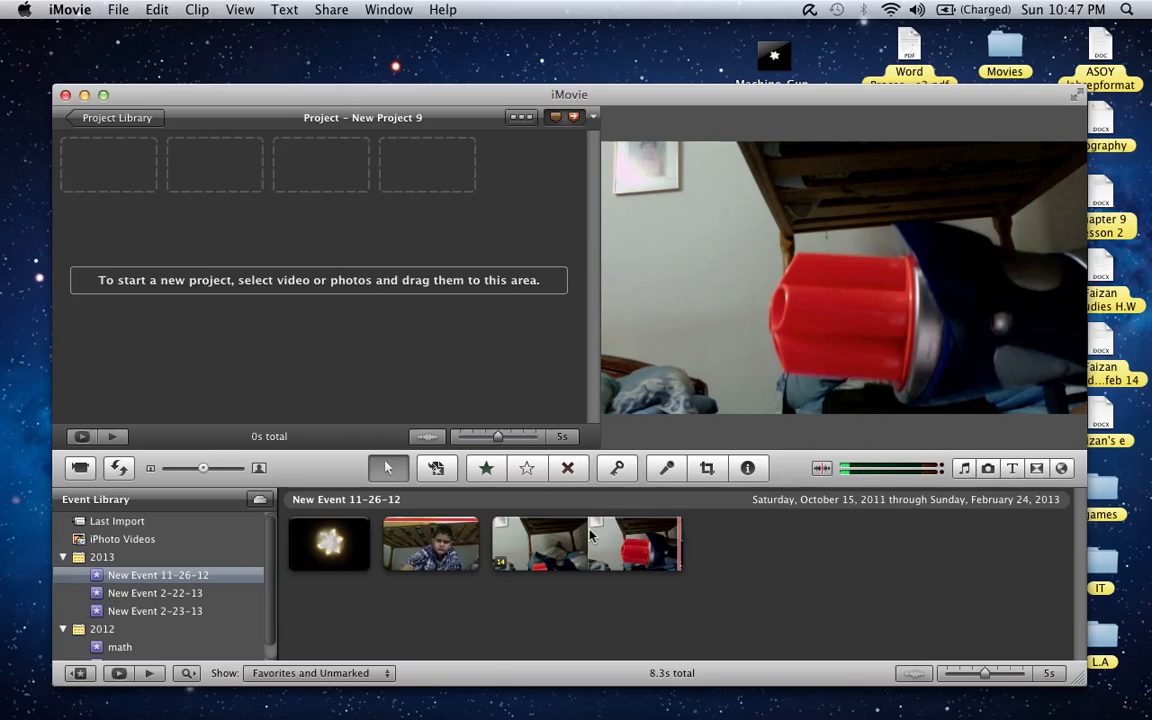
click(588, 544)
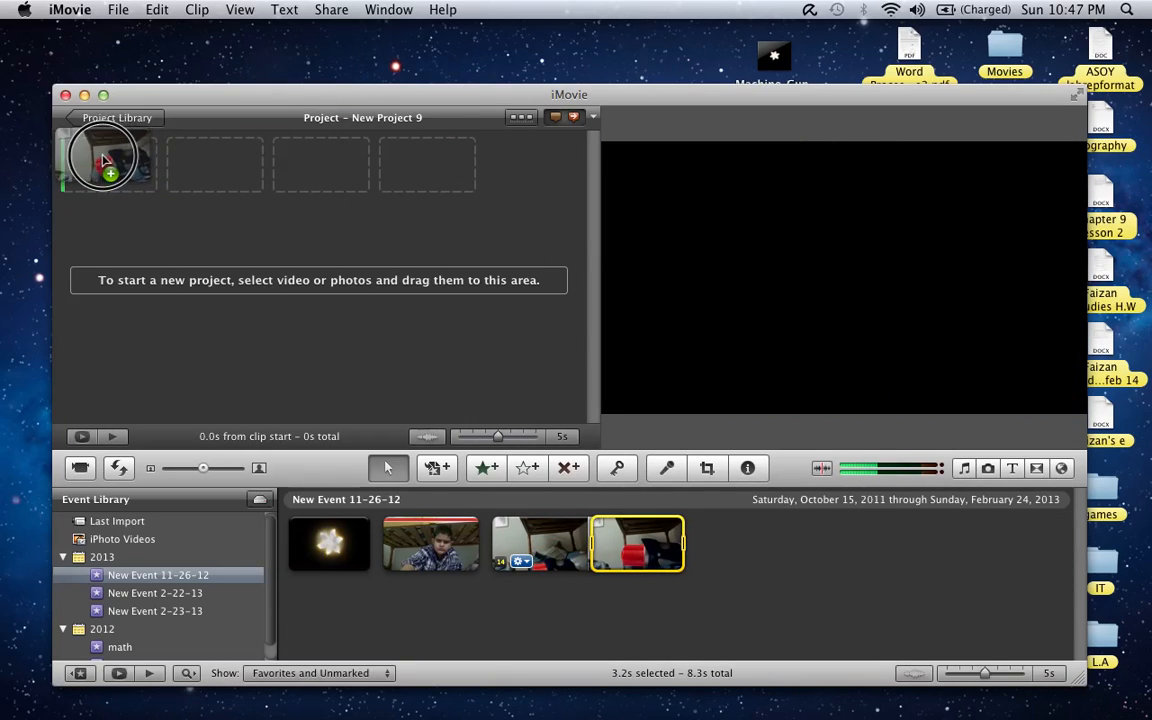
drag(636, 544, 110, 160)
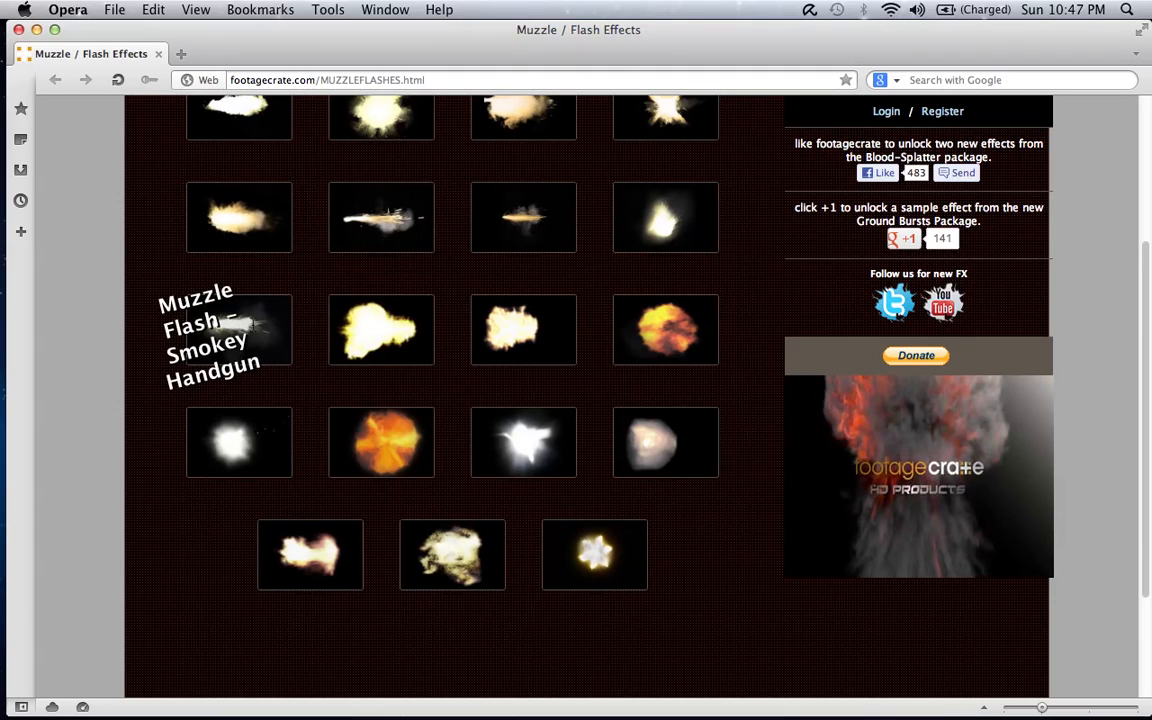
mouse_move(594, 564)
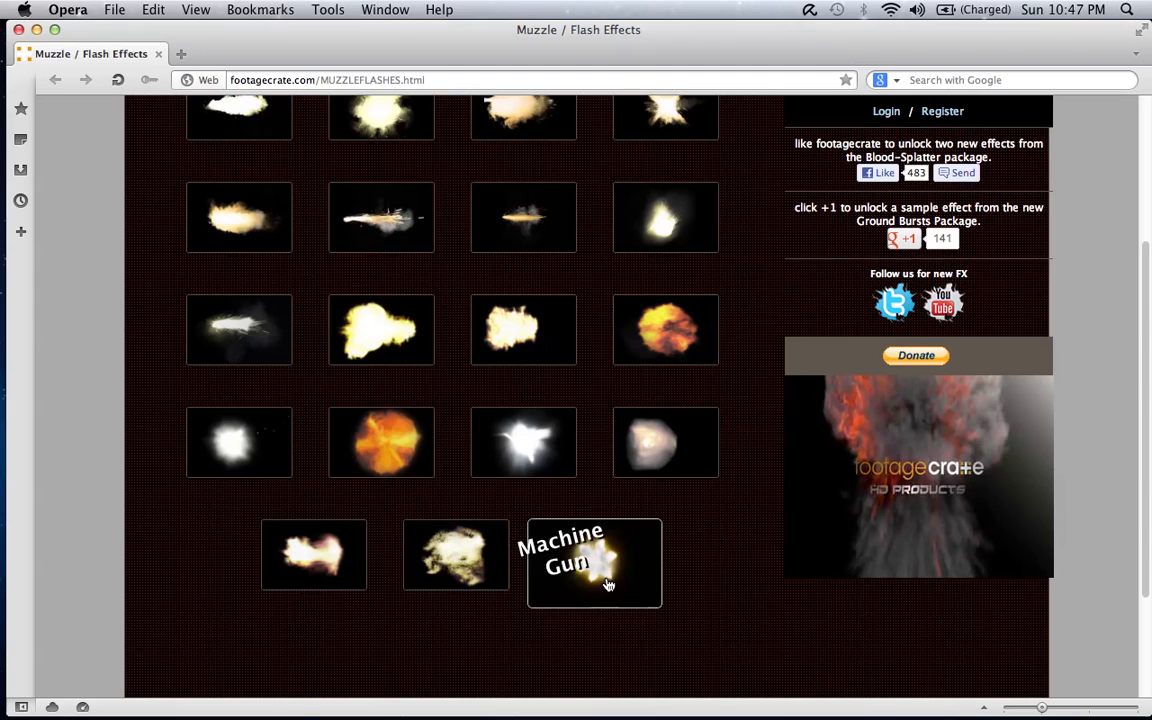
click(594, 564)
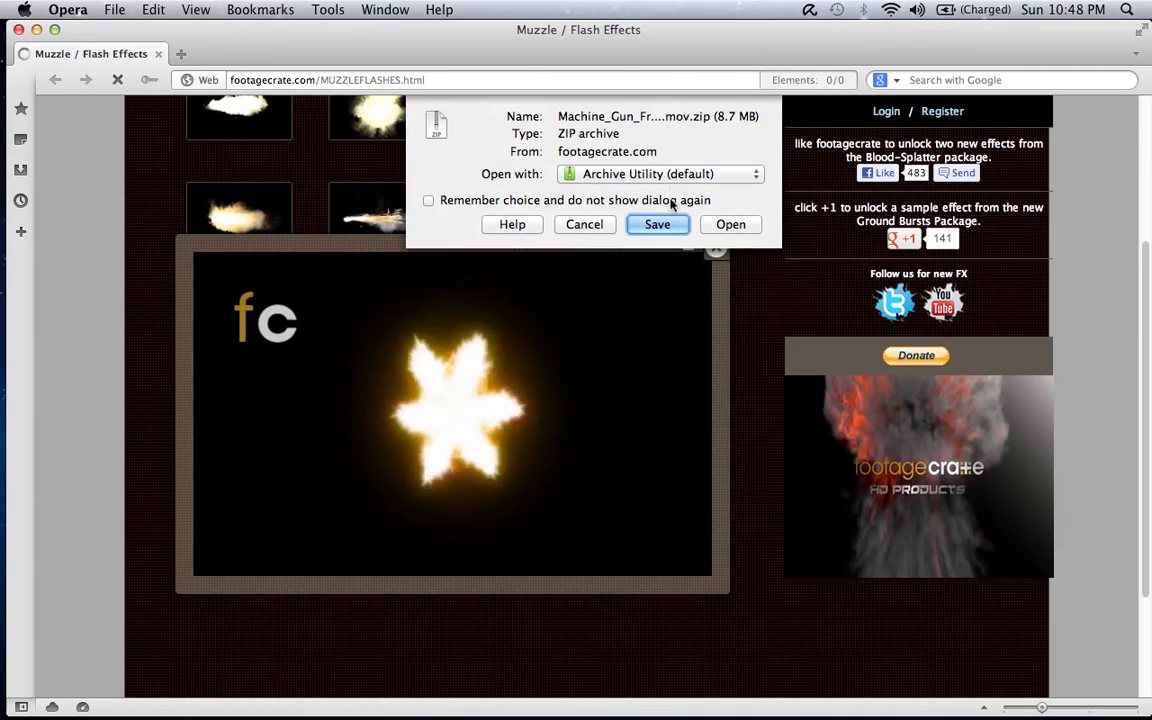
click(656, 224)
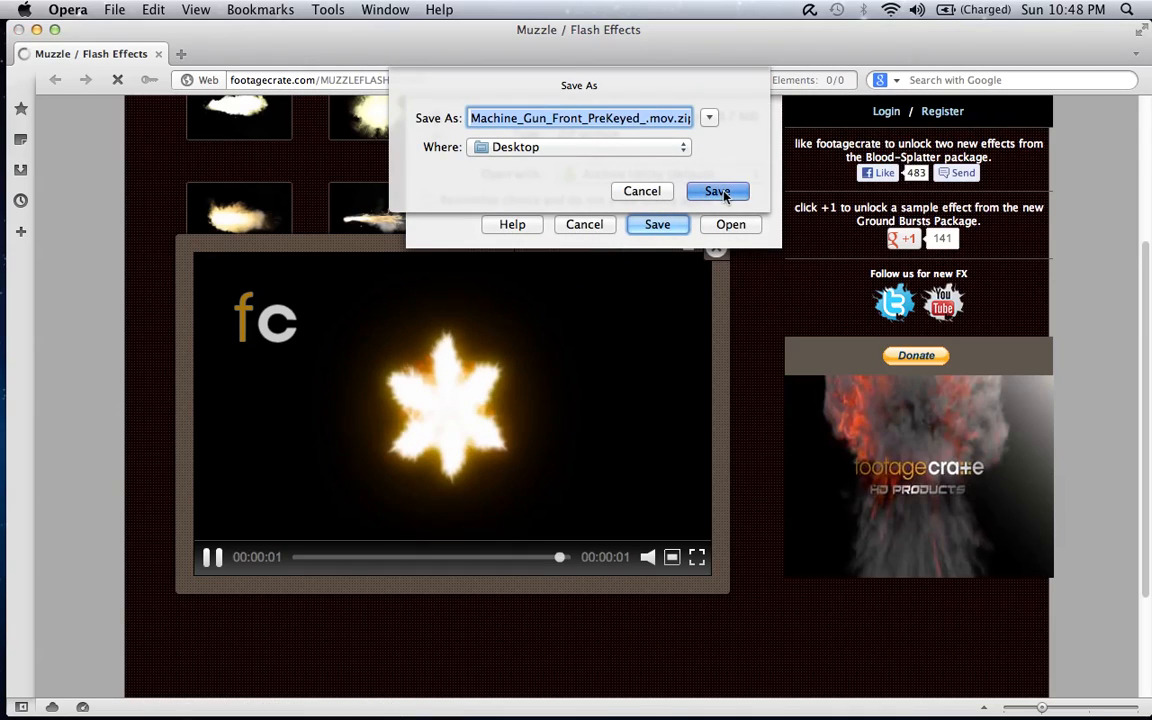
click(716, 192)
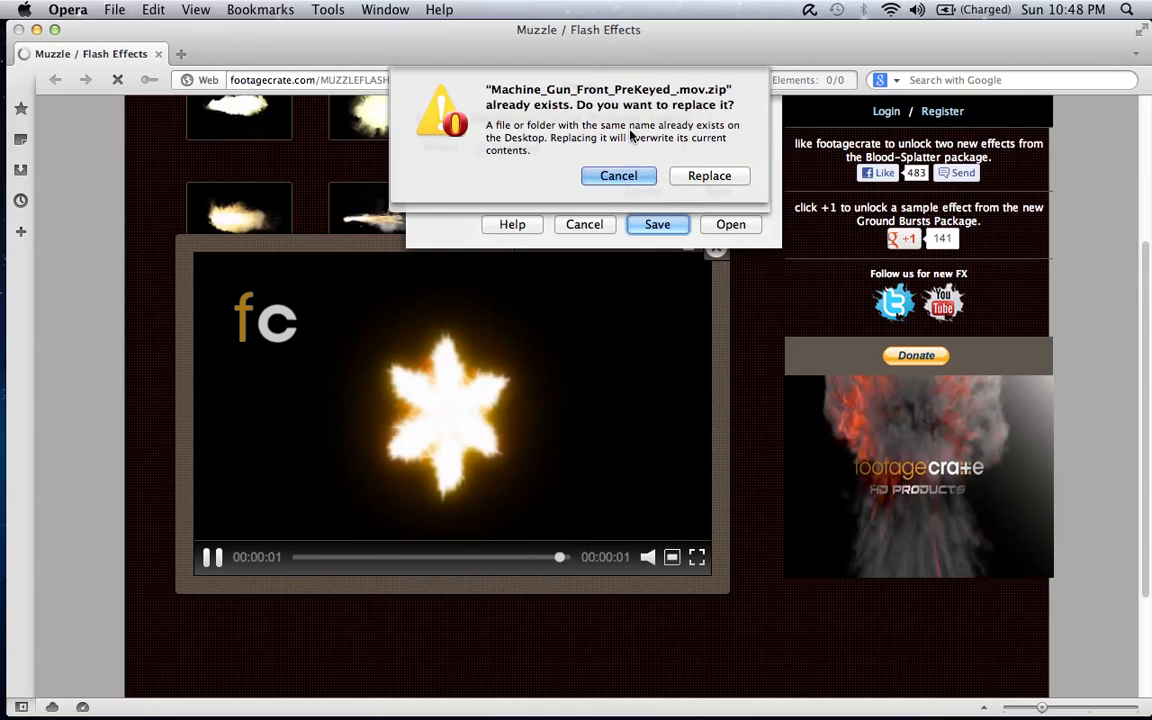
click(618, 176)
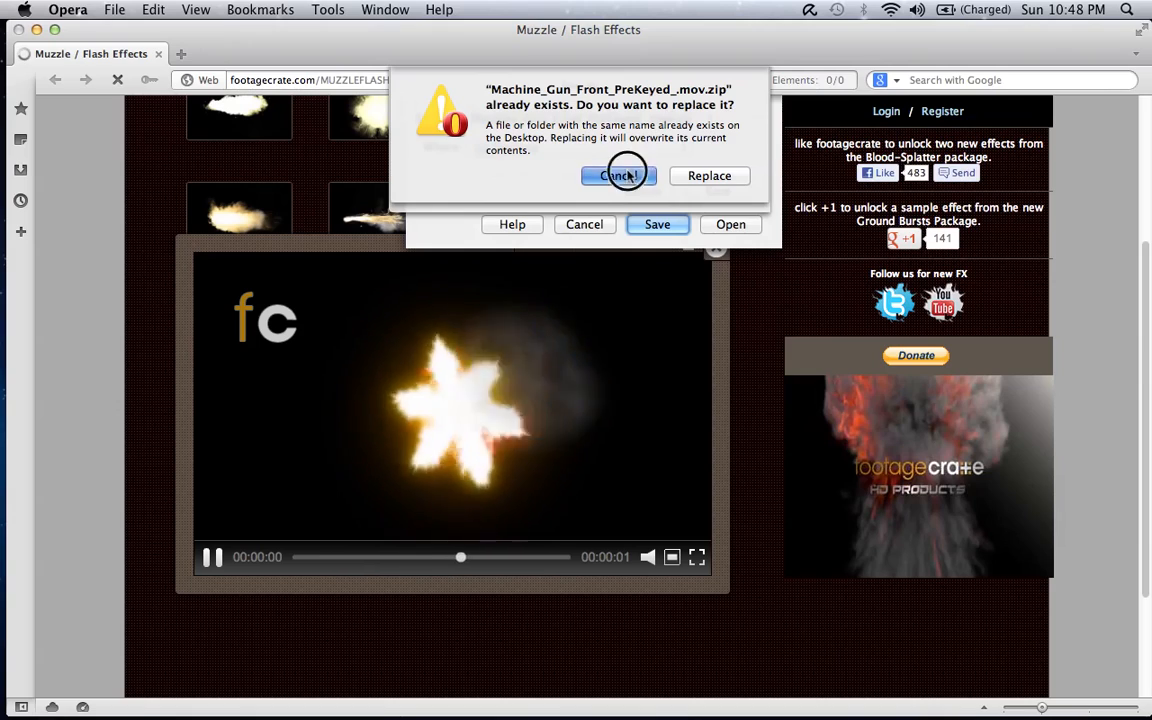
click(618, 176)
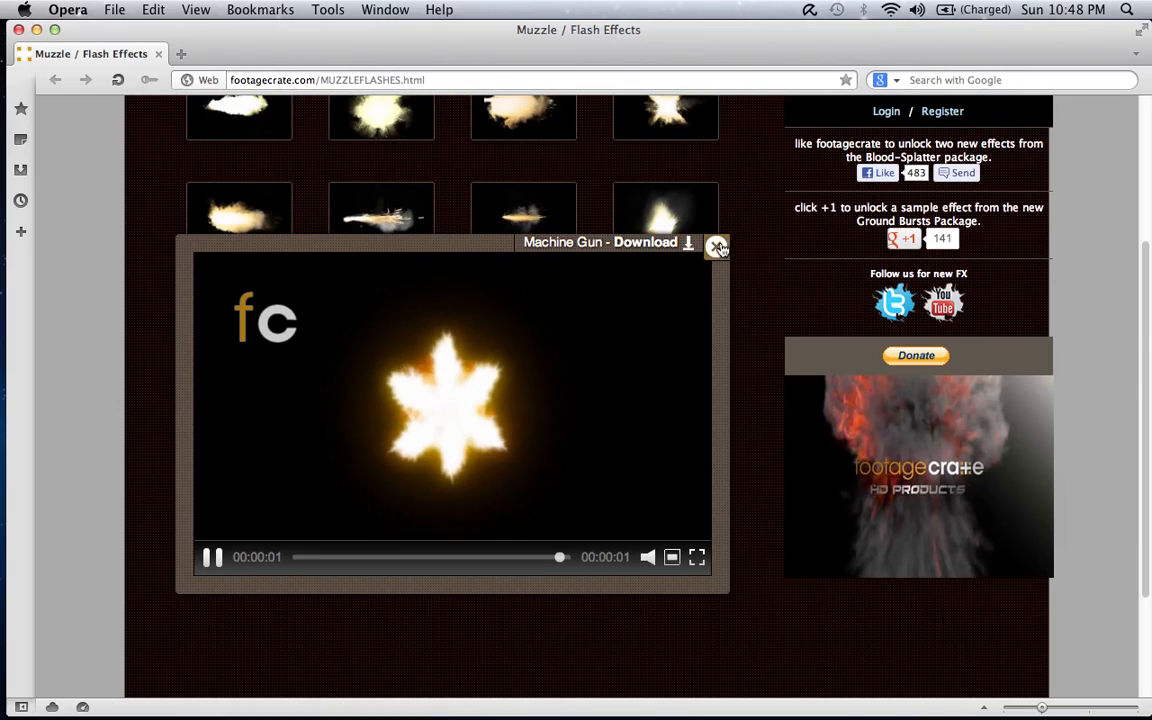
click(716, 248)
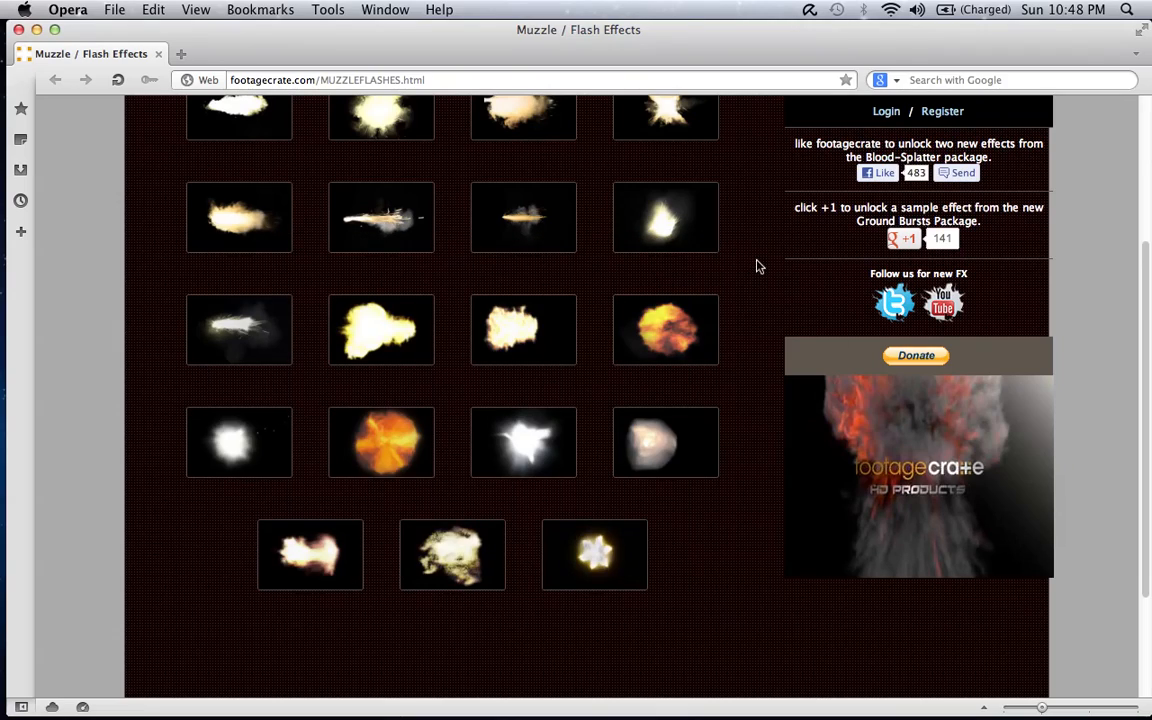
mouse_move(756, 250)
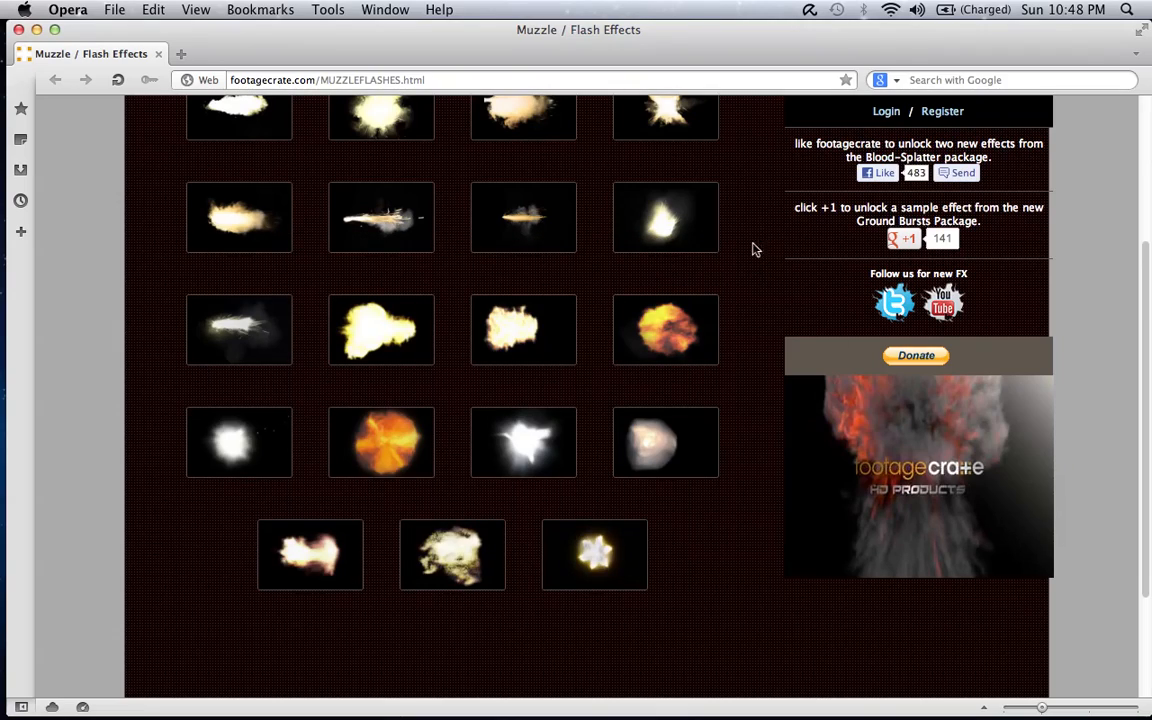
mouse_move(744, 290)
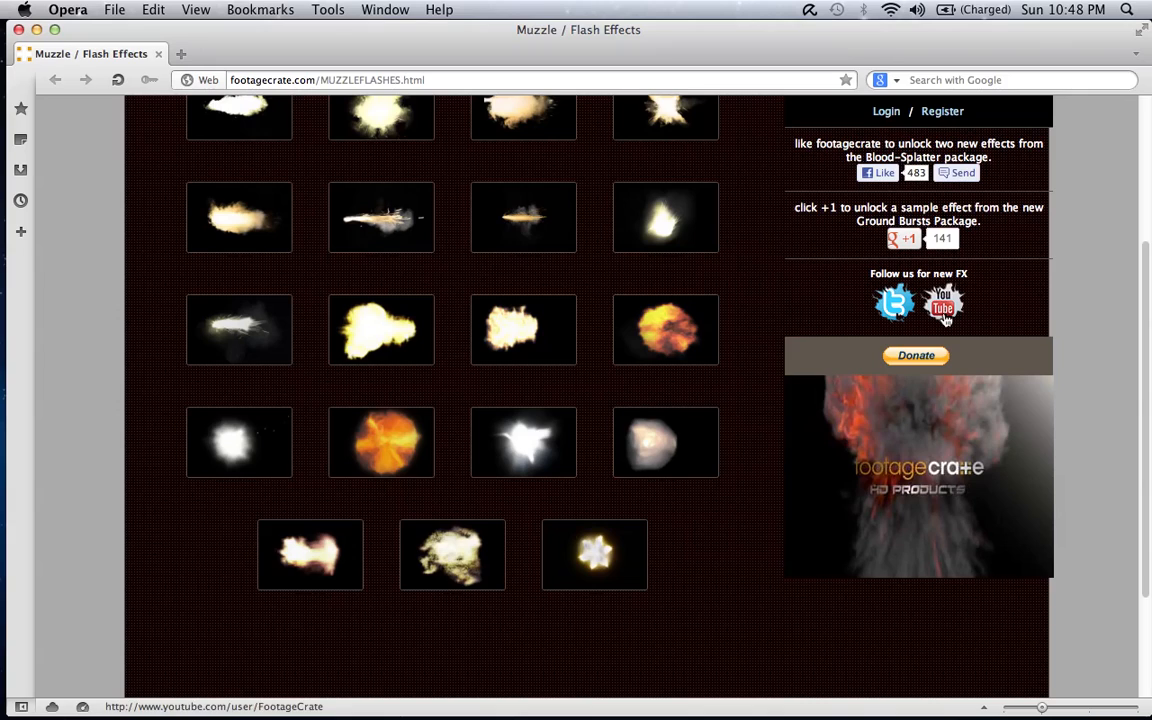
mouse_move(36, 30)
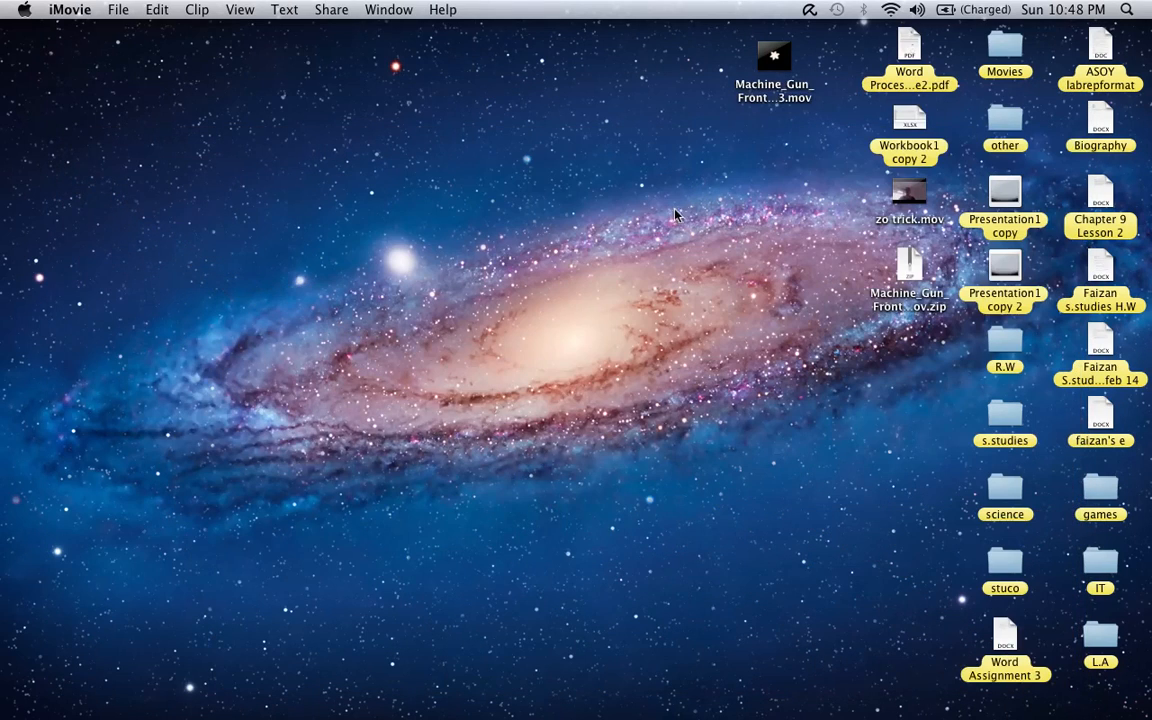
click(772, 64)
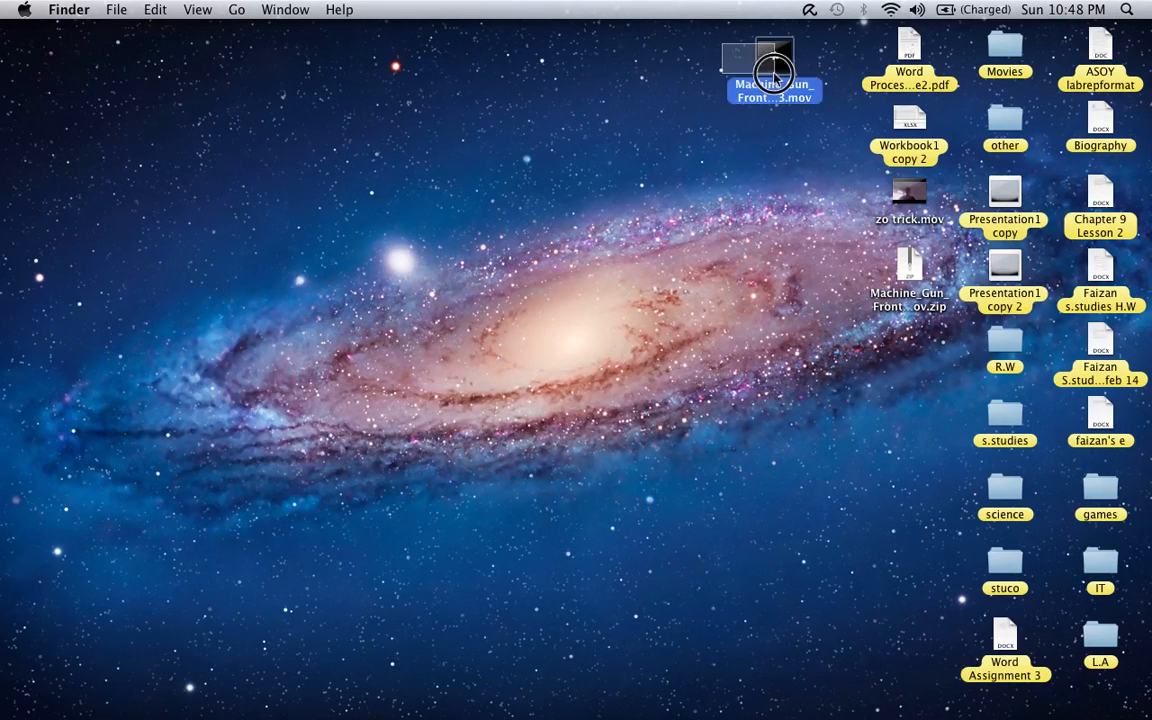
drag(776, 70, 752, 148)
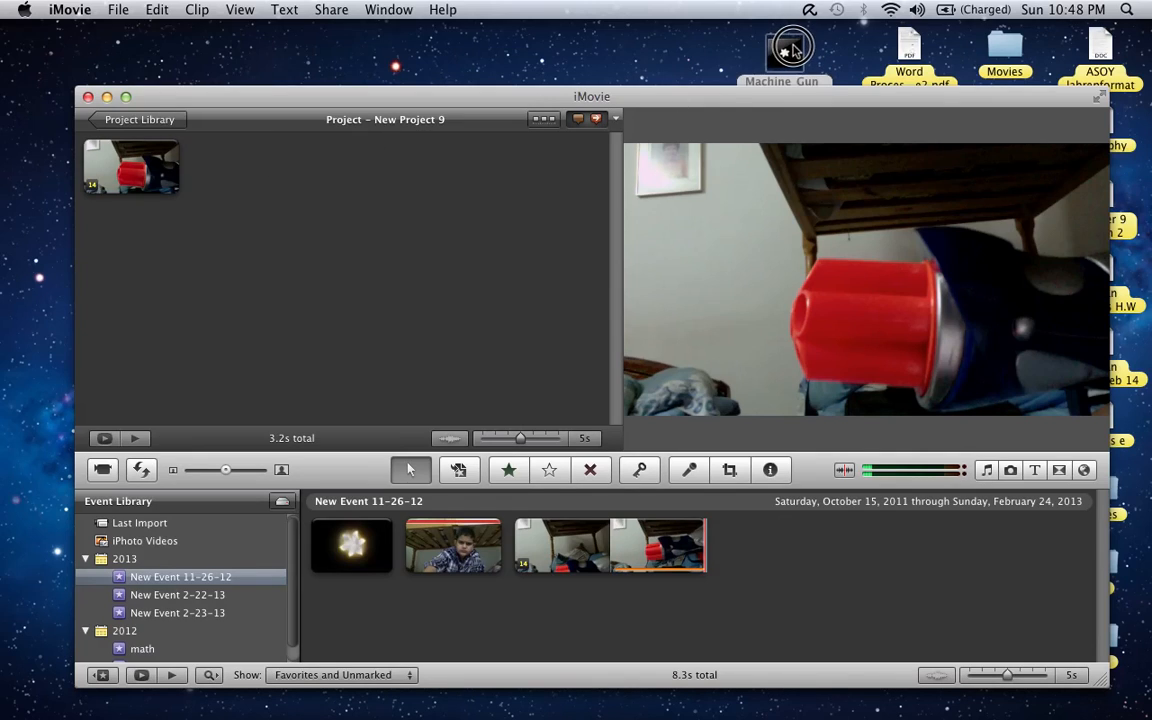
drag(784, 50, 230, 576)
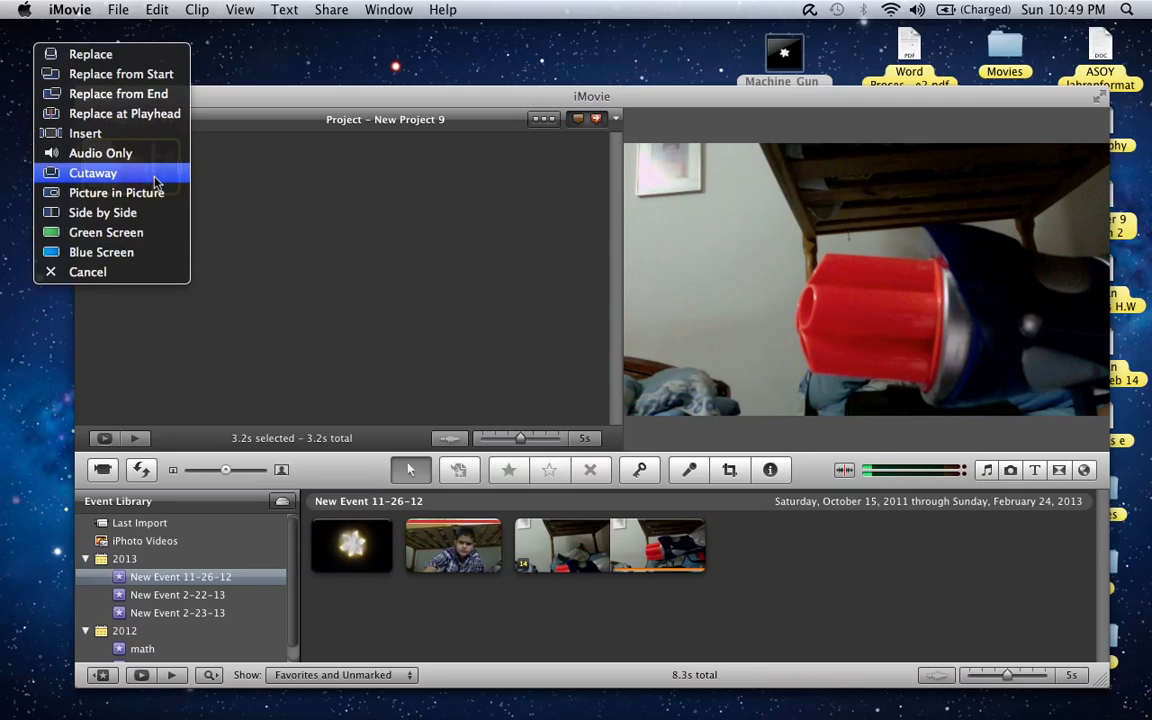
mouse_move(90, 54)
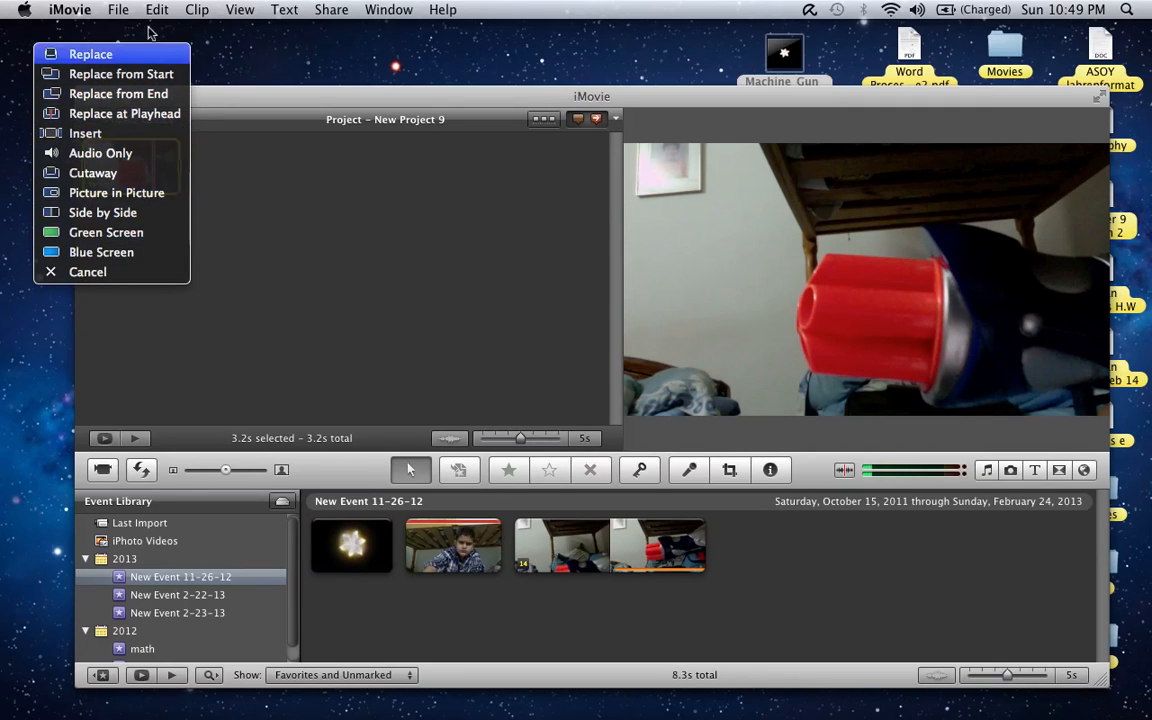
mouse_move(116, 192)
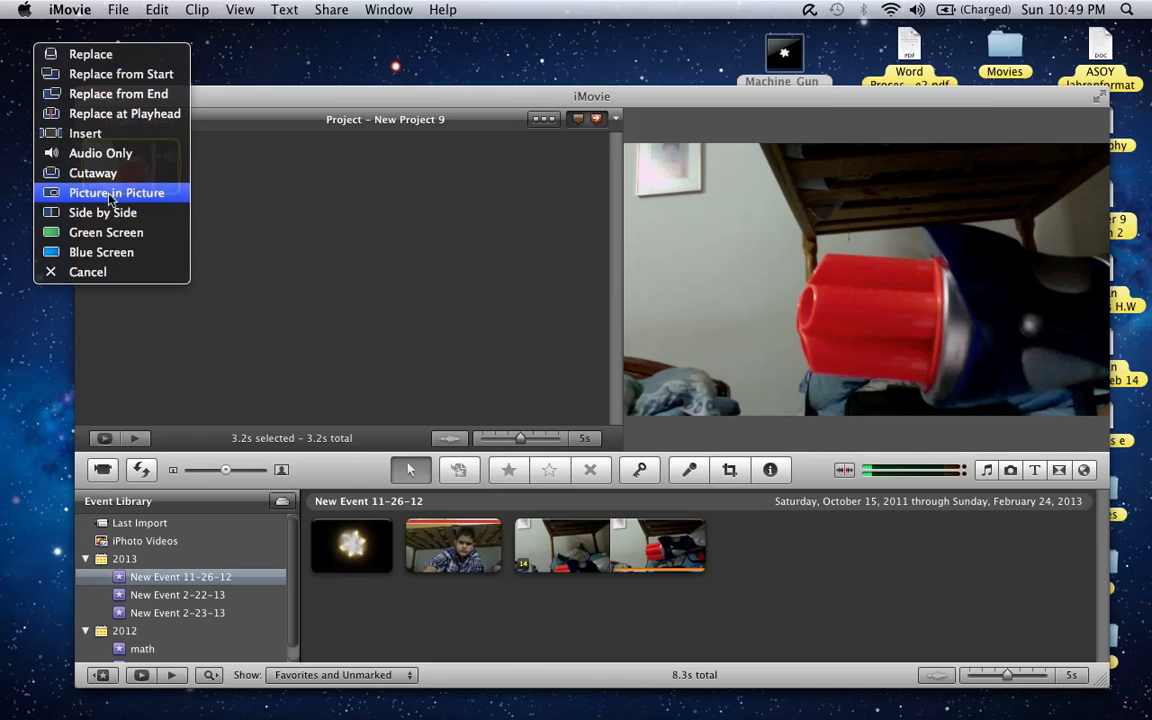
Apply Picture in Picture to the dropped muzzle flash clip and confirm with Done
click(116, 192)
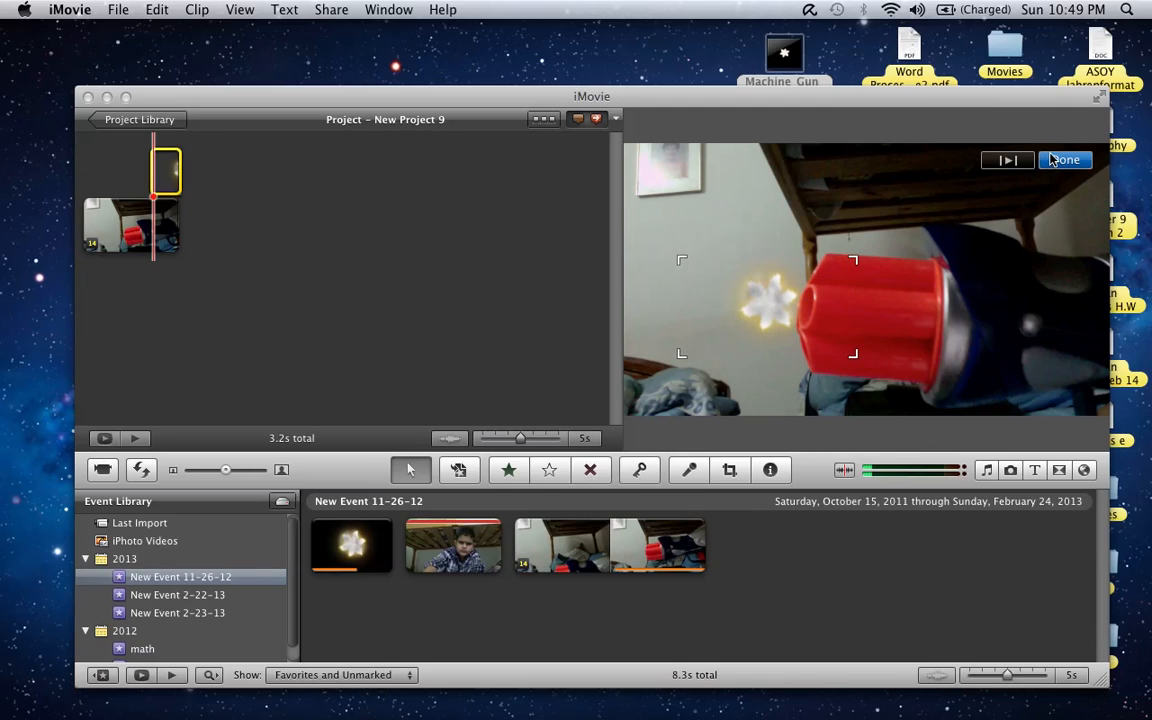
click(1064, 160)
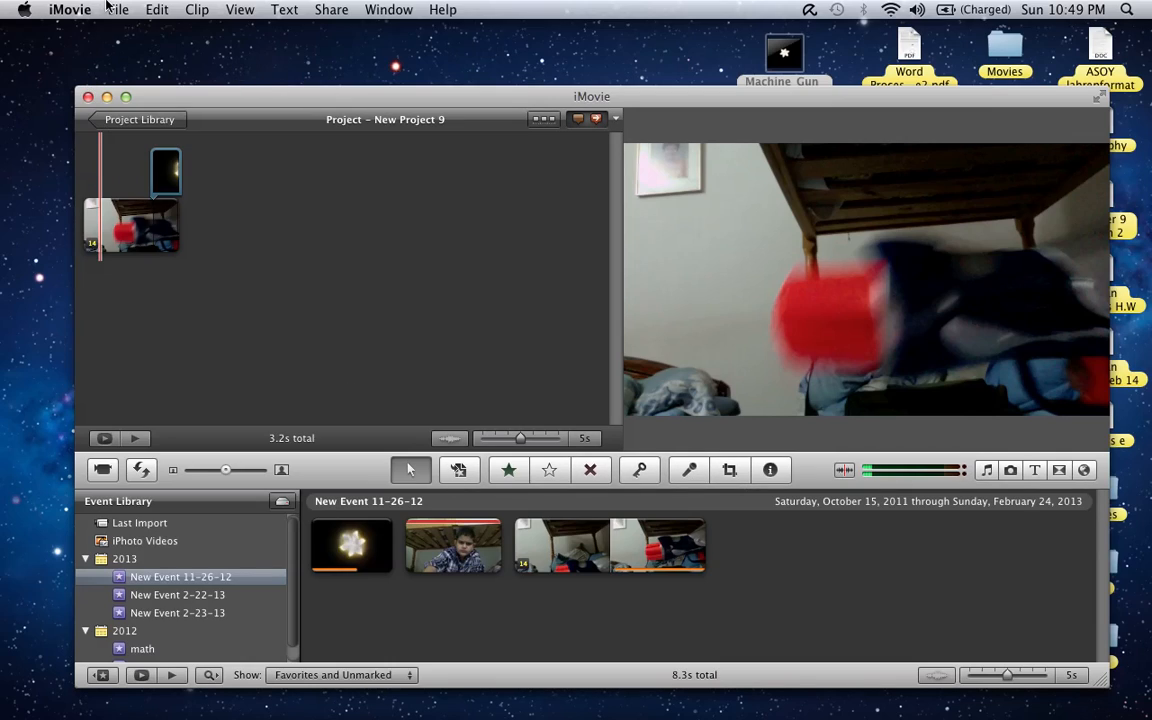
click(68, 8)
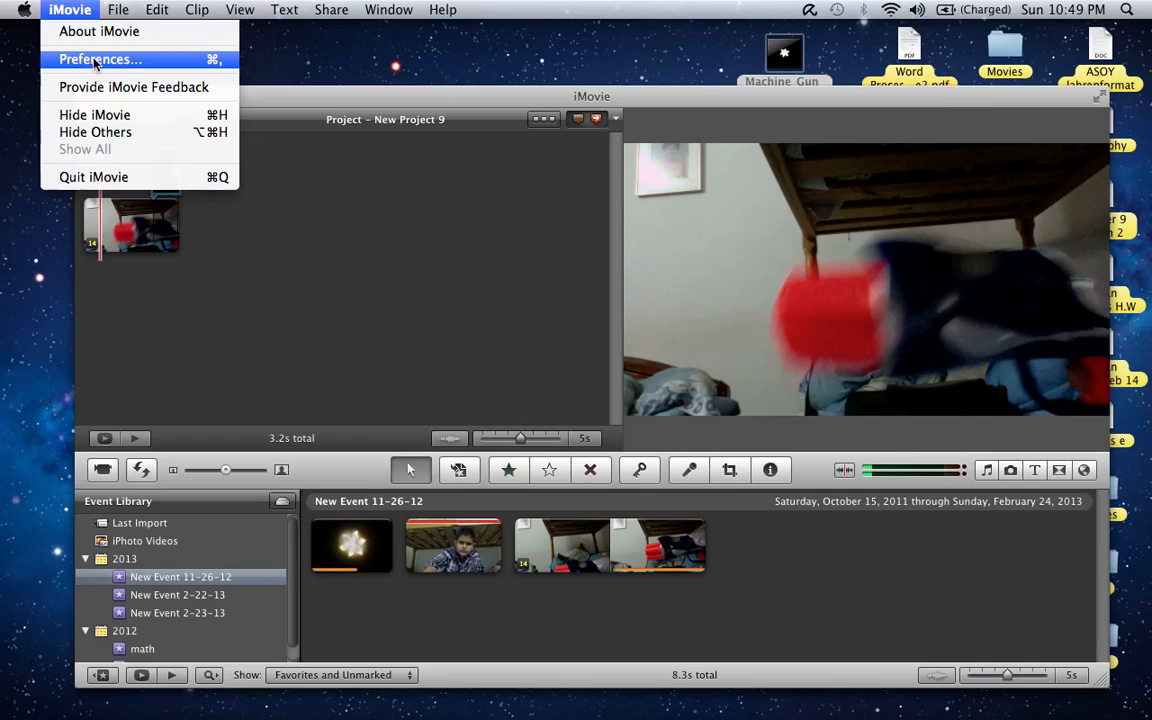
click(100, 60)
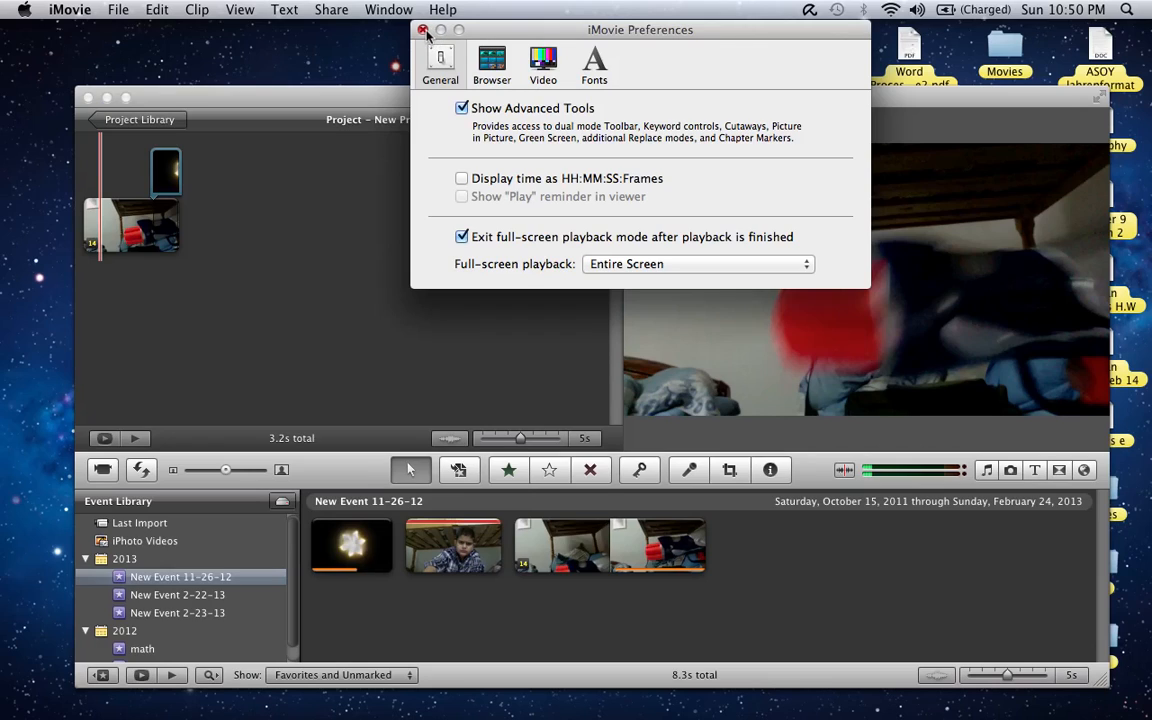
click(422, 30)
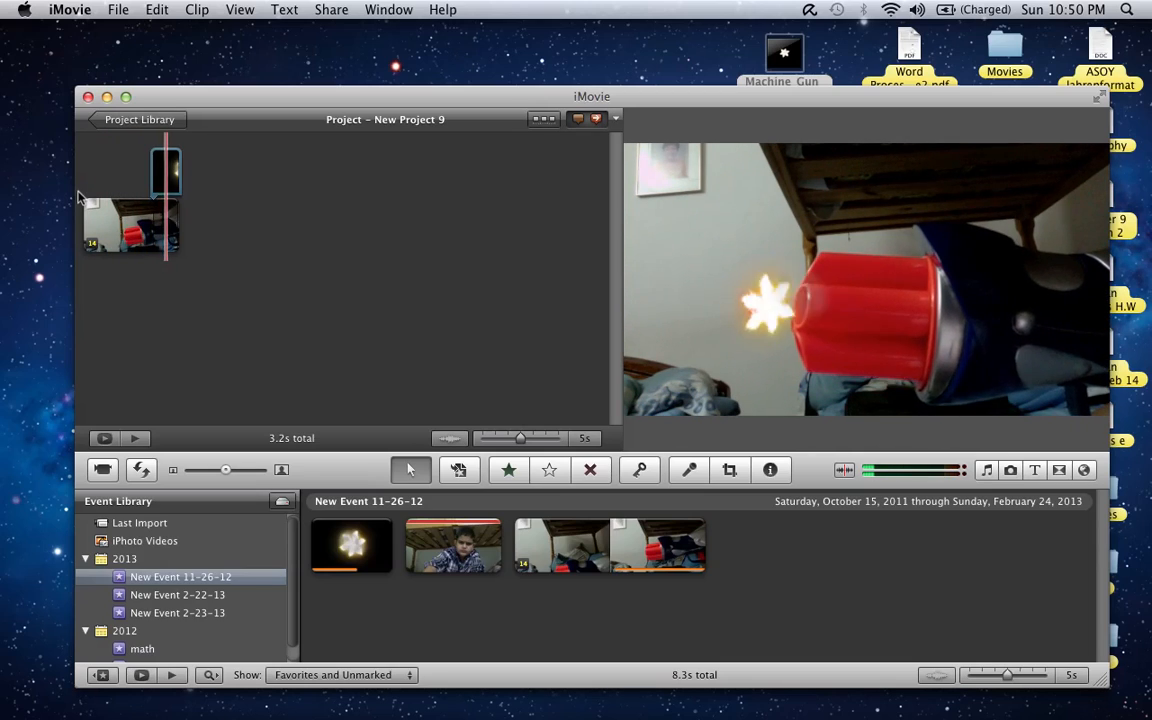
click(162, 184)
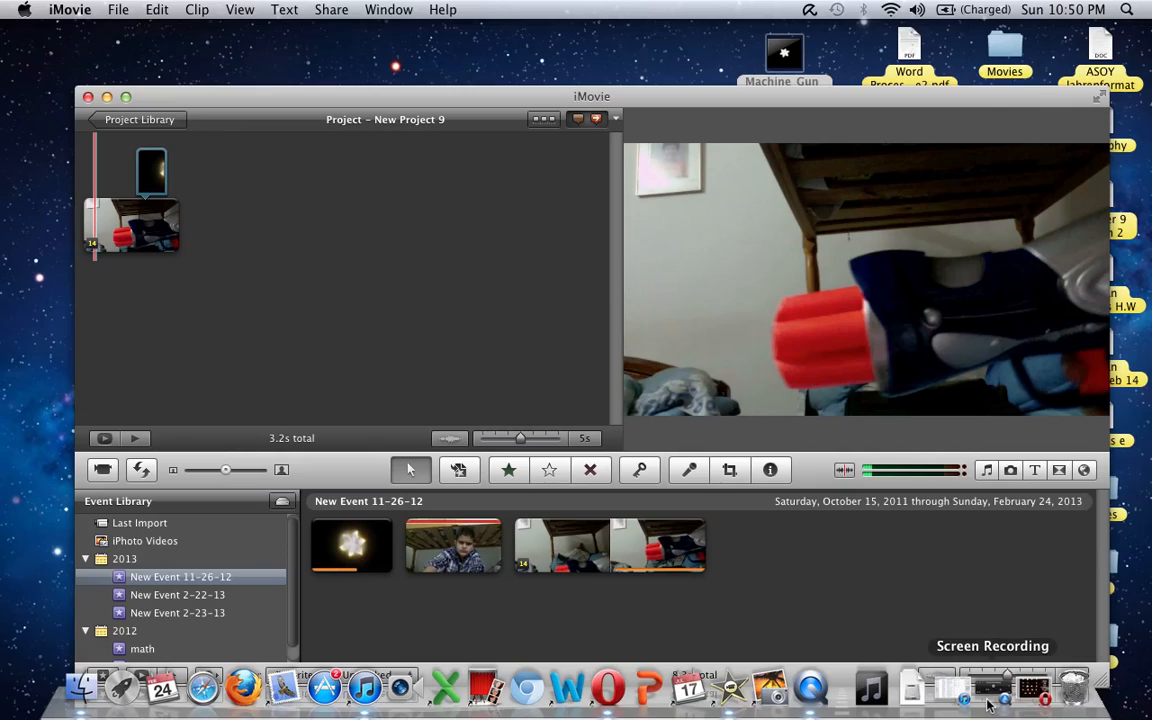
mouse_move(1000, 700)
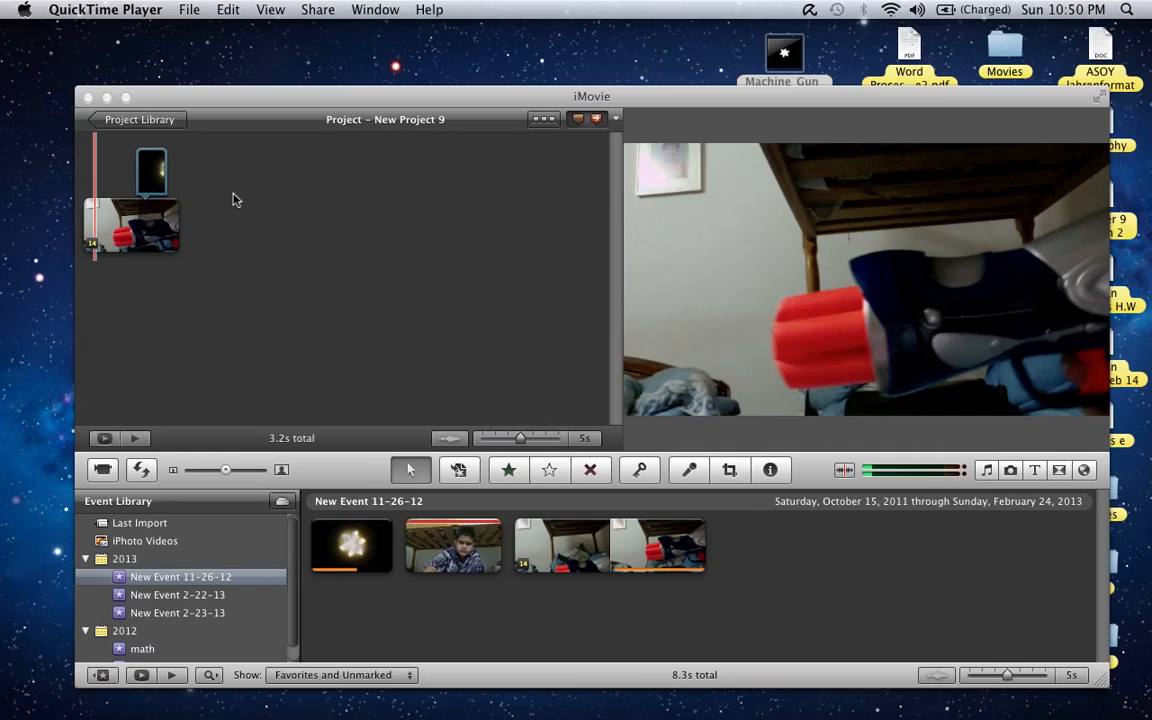
mouse_move(168, 108)
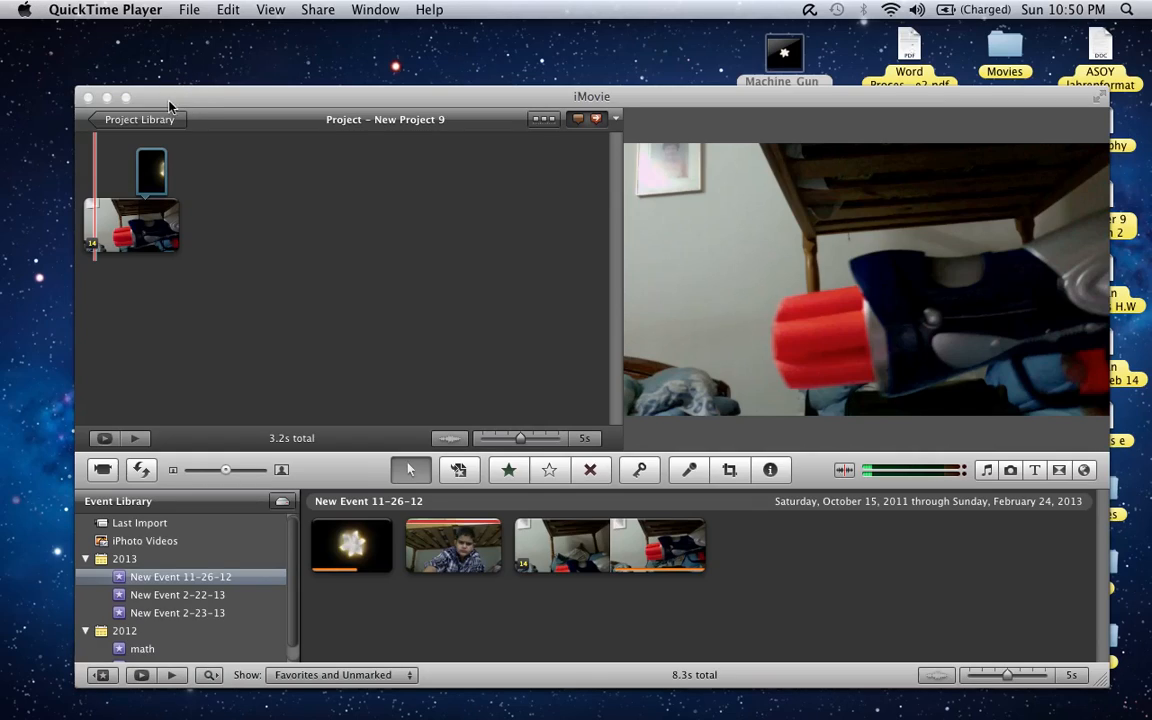